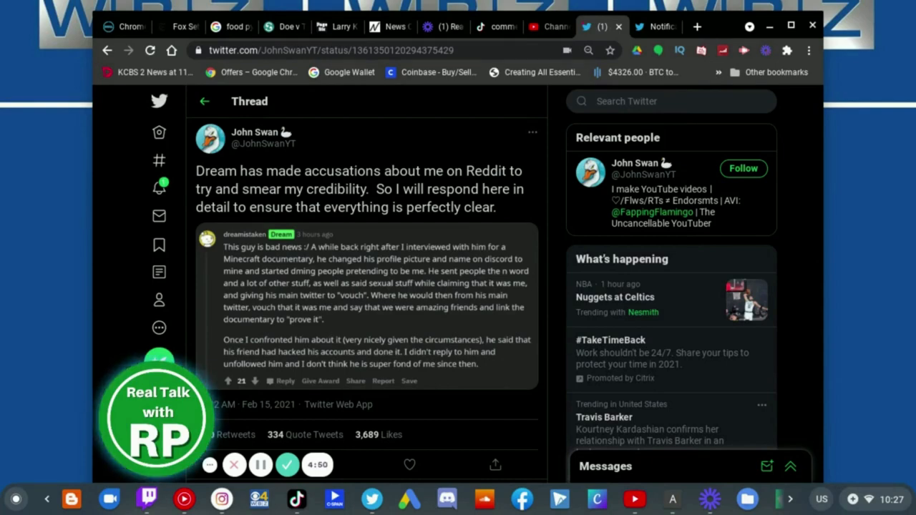
Step: Scroll past John Swan's opening tweet and the embedded Reddit post to his first replies explaining the account incident
{"action": "scroll", "scroll_direction": "down", "scroll_amount": 3}
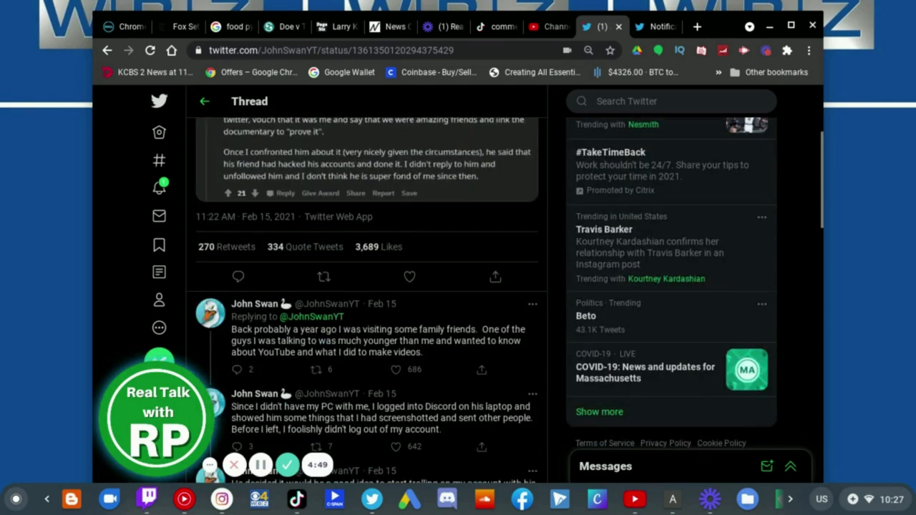
{"action": "scroll", "scroll_direction": "down", "scroll_amount": 3}
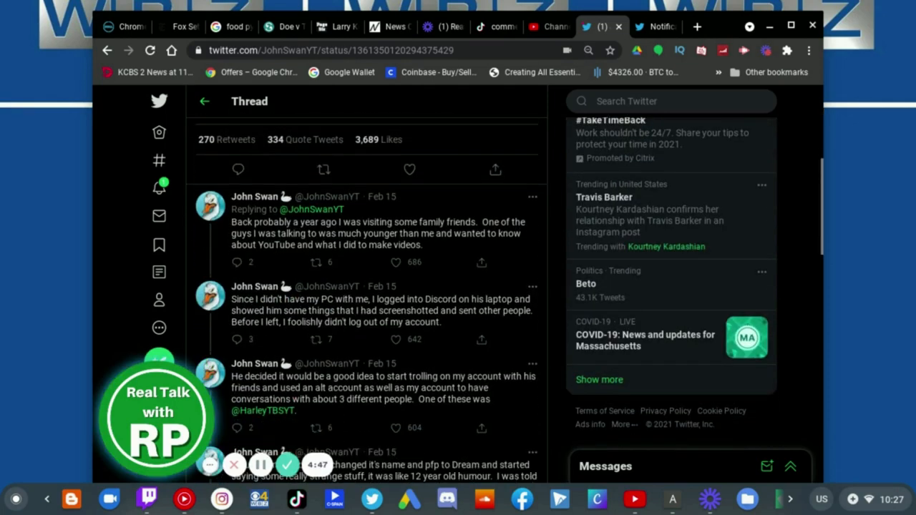
{"action": "scroll", "scroll_direction": "down", "scroll_amount": 3}
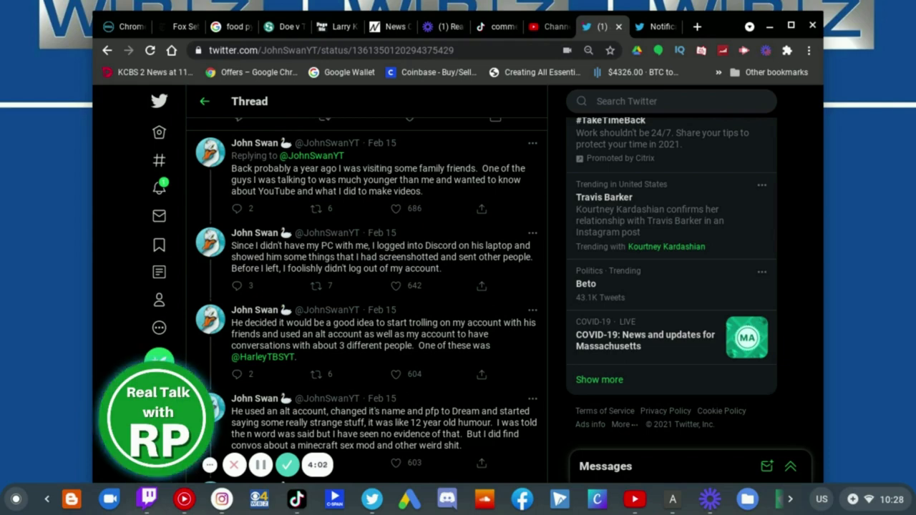
Step: Scroll to the replies about logging out of Discord, calling the boy's parents and ending the impersonation
{"action": "scroll", "scroll_direction": "down", "scroll_amount": 3}
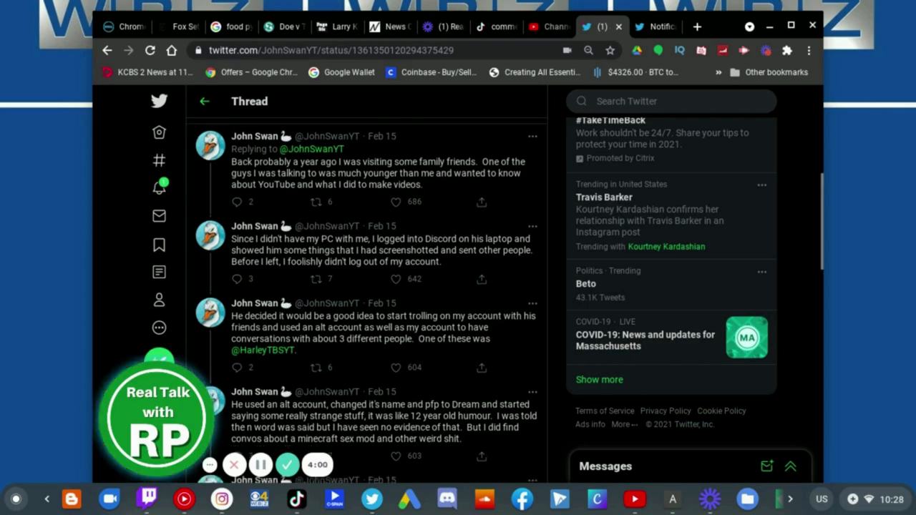
{"action": "scroll", "scroll_direction": "down", "scroll_amount": 3}
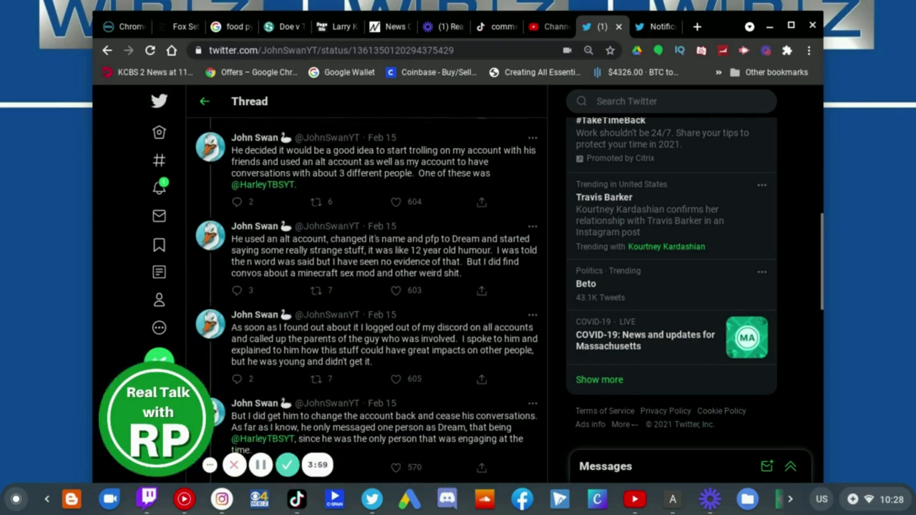
{"action": "scroll", "scroll_direction": "down", "scroll_amount": 3}
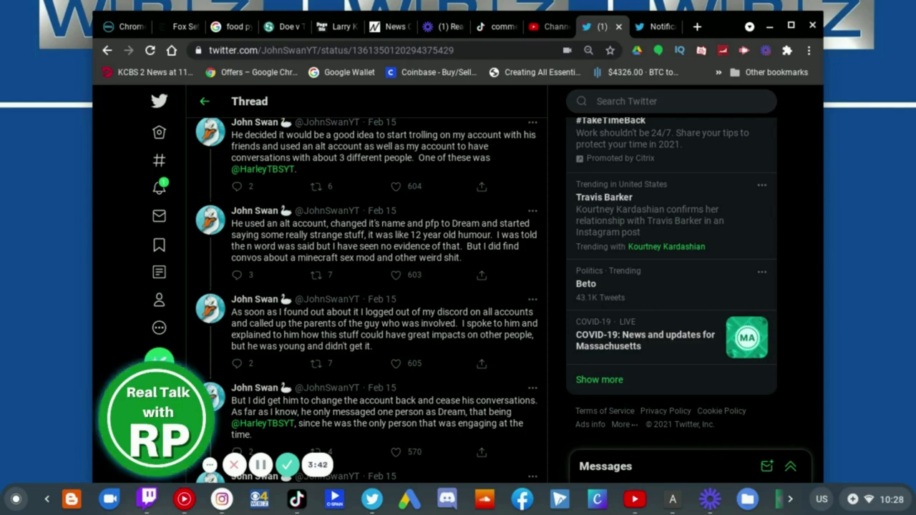
{"action": "scroll", "scroll_direction": "down", "scroll_amount": 3}
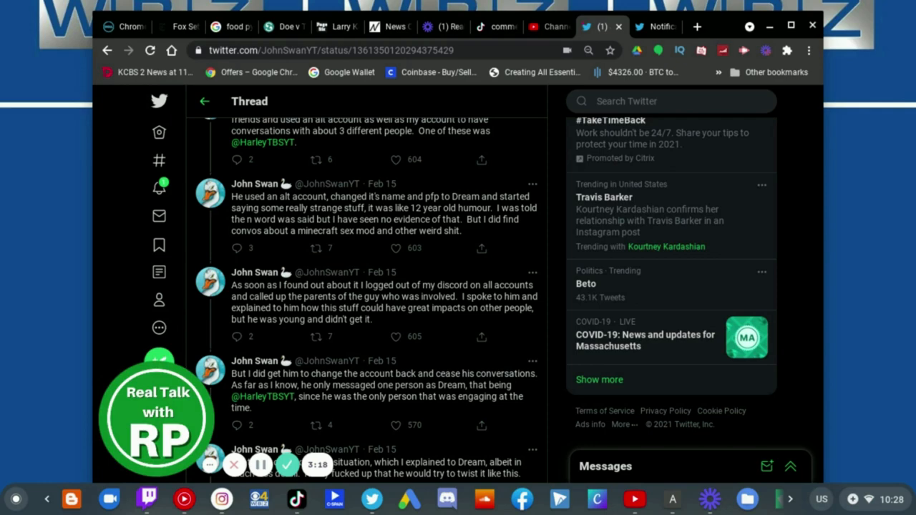
Step: Scroll to John Swan's denial and the embedded HarleyTBSYT testimony saying John didn't send the messages
{"action": "scroll", "scroll_direction": "down", "scroll_amount": 3}
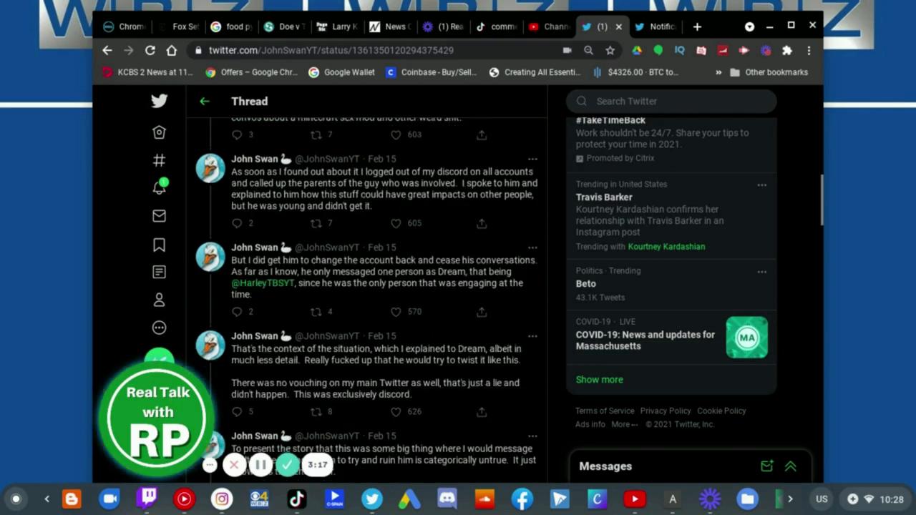
{"action": "scroll", "scroll_direction": "down", "scroll_amount": 3}
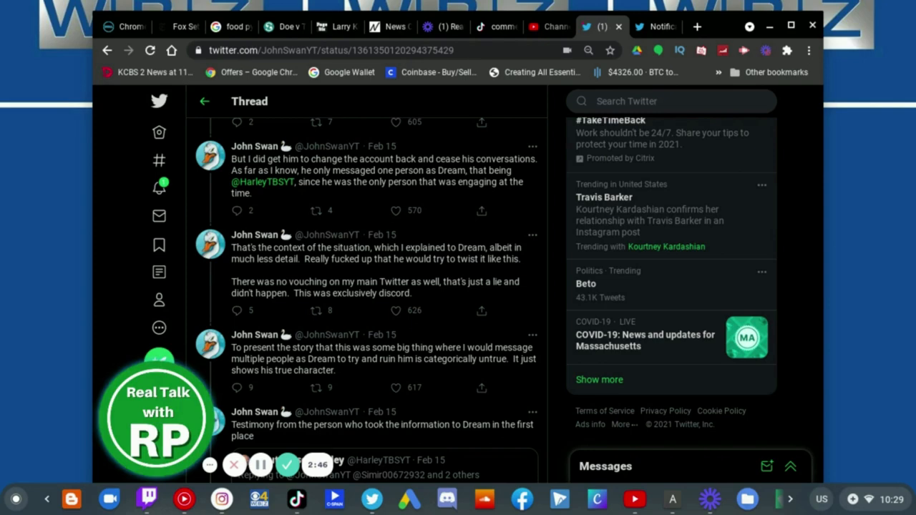
{"action": "scroll", "scroll_direction": "down", "scroll_amount": 3}
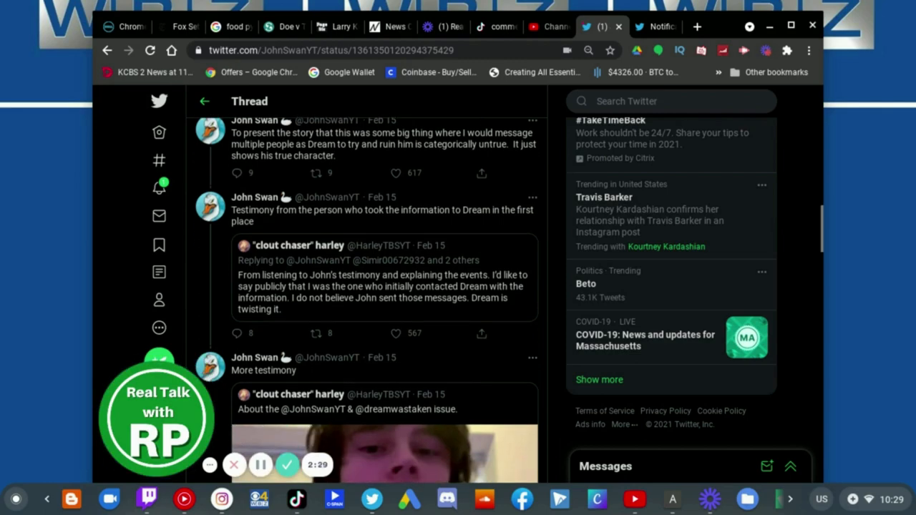
Step: Scroll past the 'More testimony' video from HarleyTBSYT to the start of Dream's reply
{"action": "scroll", "scroll_direction": "down", "scroll_amount": 3}
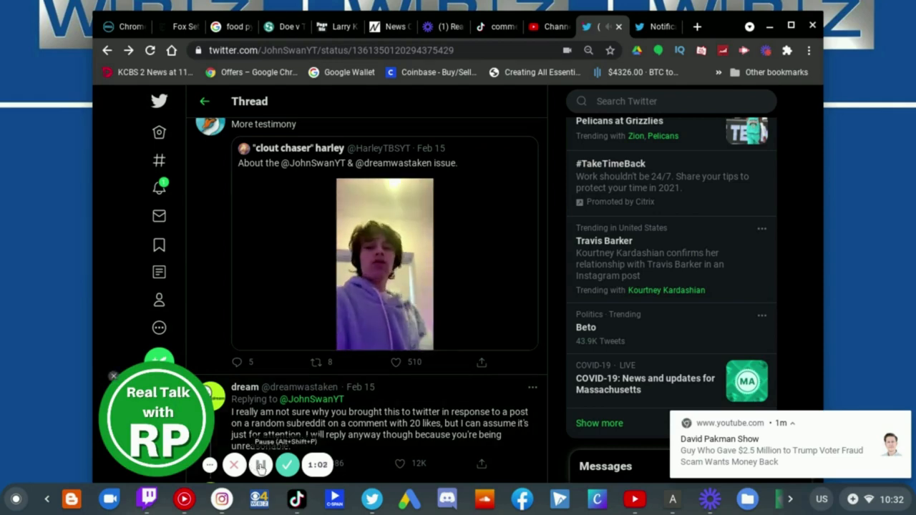
Step: Scroll through Dream's replies with Discord DM screenshots down to other users' replies quoting John Swan's tweet
{"action": "scroll", "scroll_direction": "down", "scroll_amount": 3}
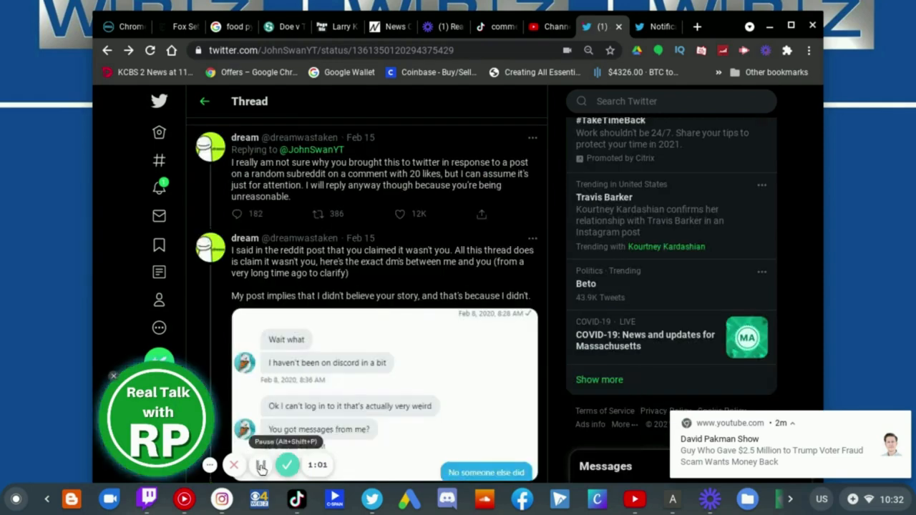
{"action": "left_click", "coordinate": [260, 465]}
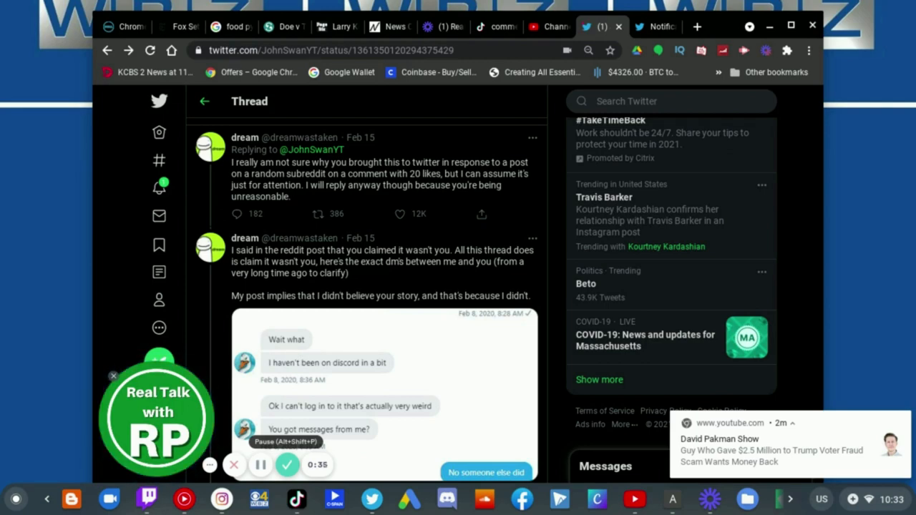
{"action": "left_click", "coordinate": [260, 465]}
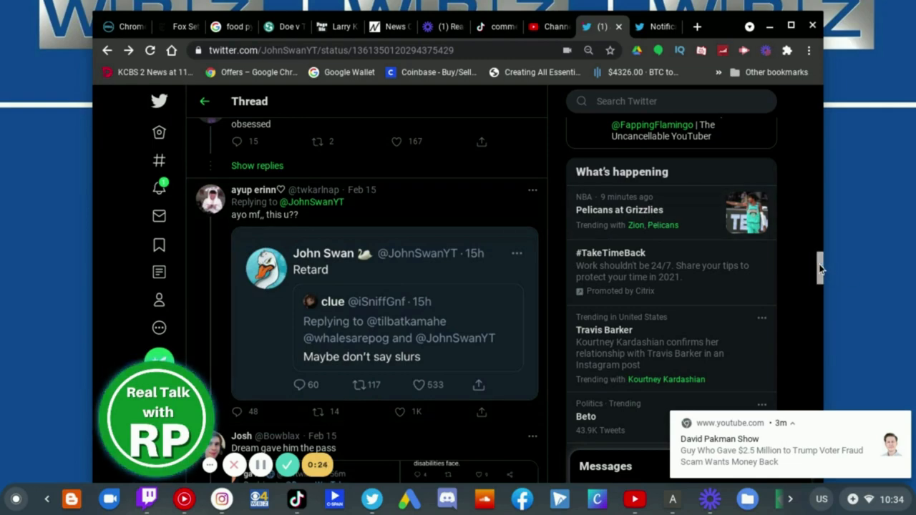
Step: Scroll to the 'gave him the pass' reply and the exchange where Dream defends using the word
{"action": "scroll", "scroll_direction": "down", "scroll_amount": 3}
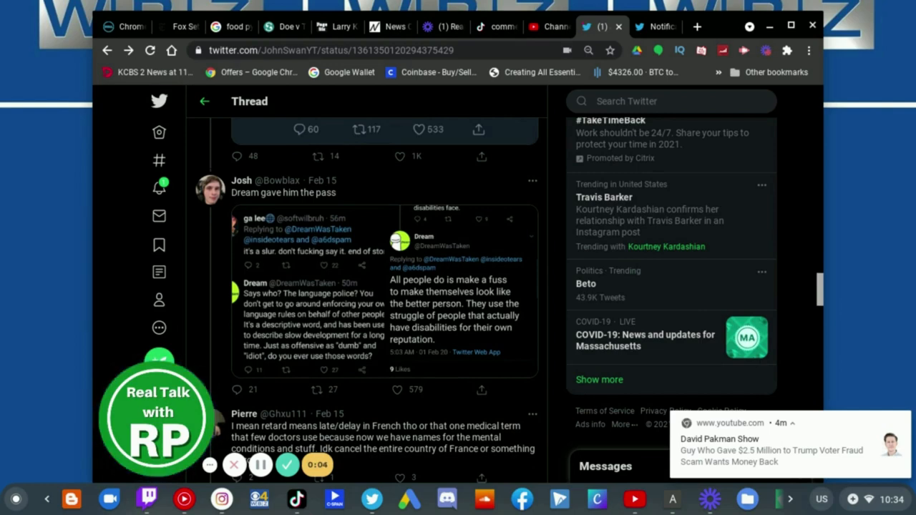
{"action": "mouse_move", "coordinate": [823, 296]}
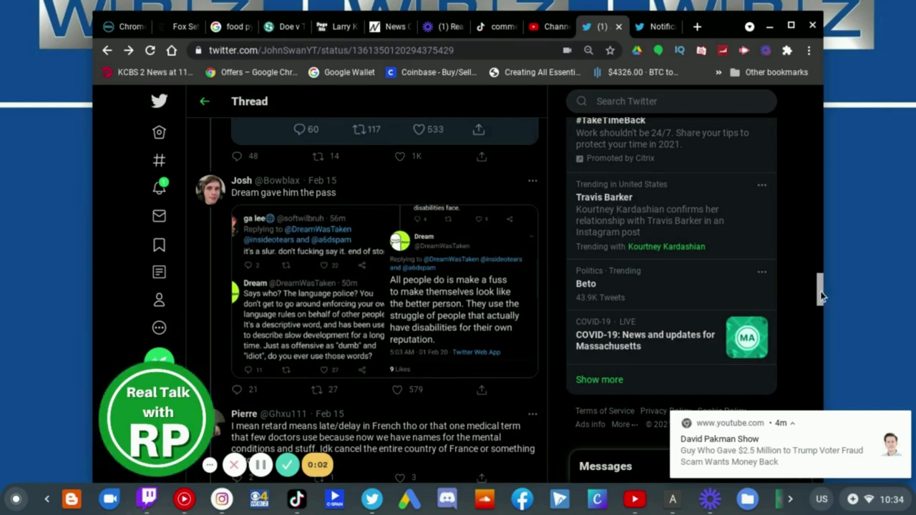